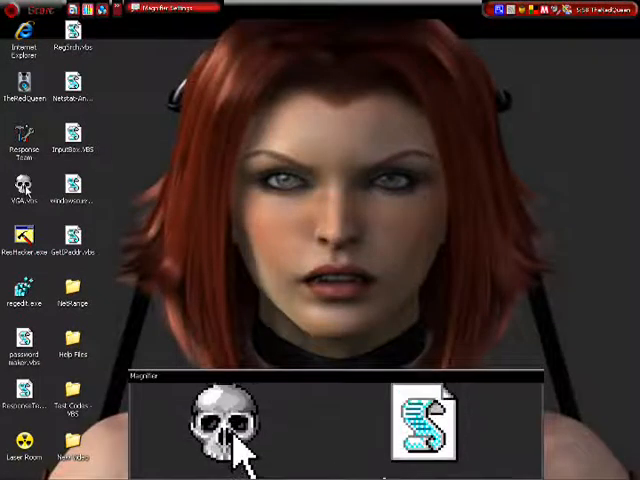
Show the context menu of the skull VGA.vbs script icon on the desktop.
right_click(24, 190)
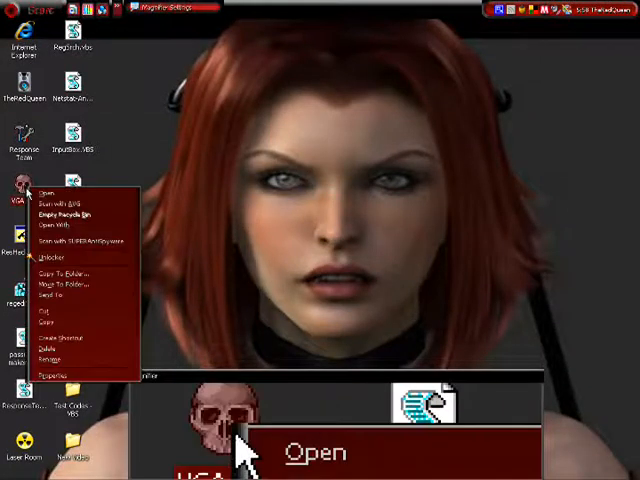